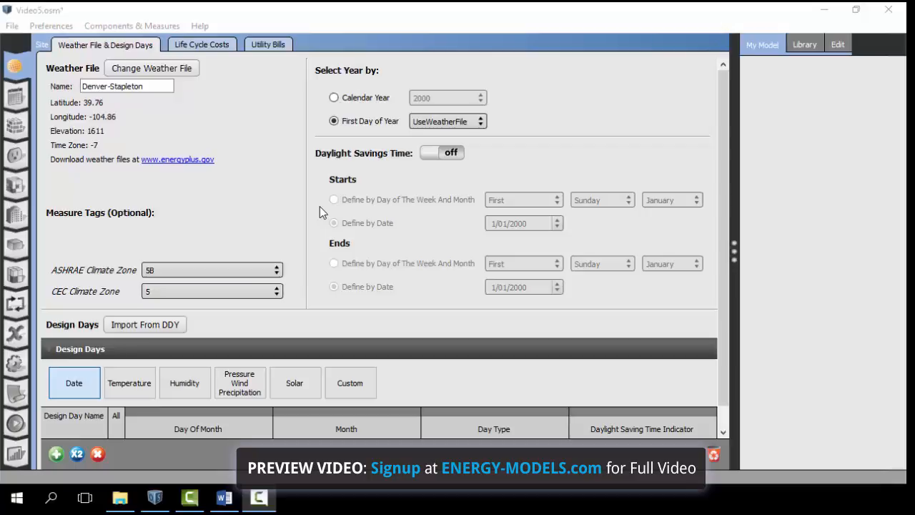
mouse_move(8, 209)
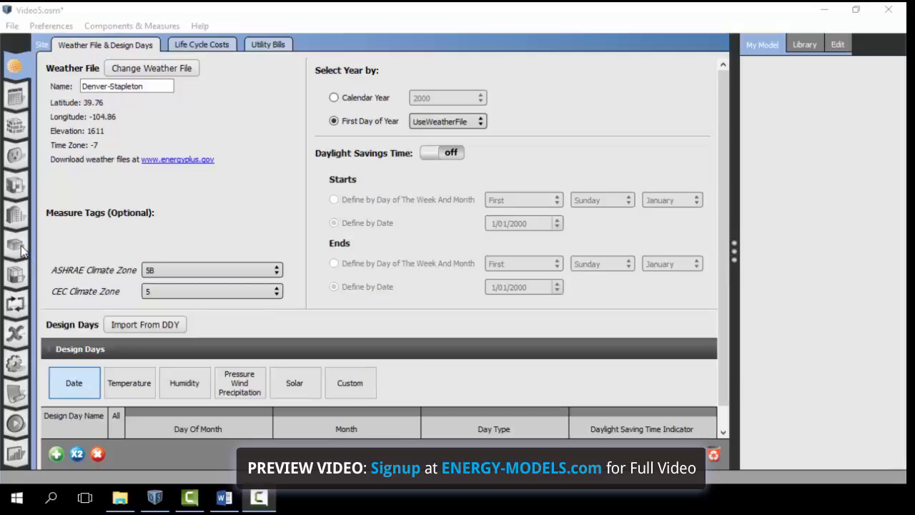
Step: Show the Space Types page listing the office space types and their rendering colours
left_click(16, 187)
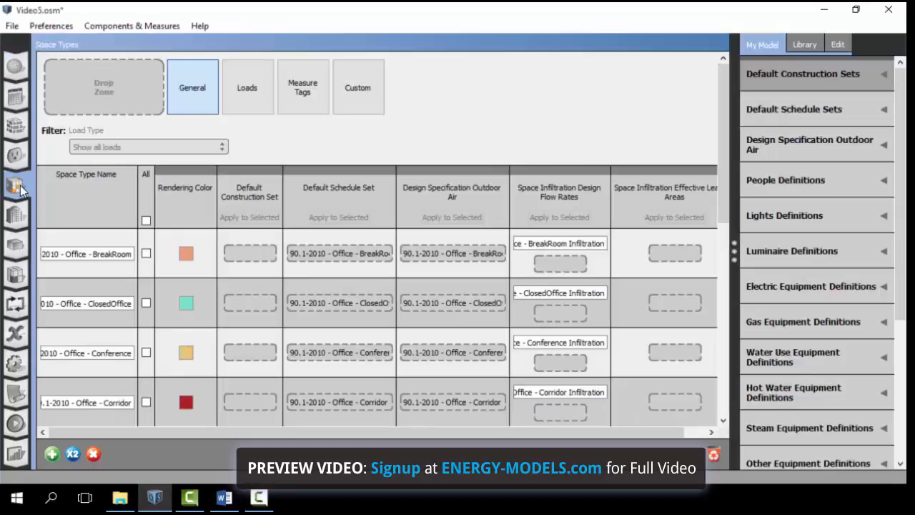
mouse_move(14, 249)
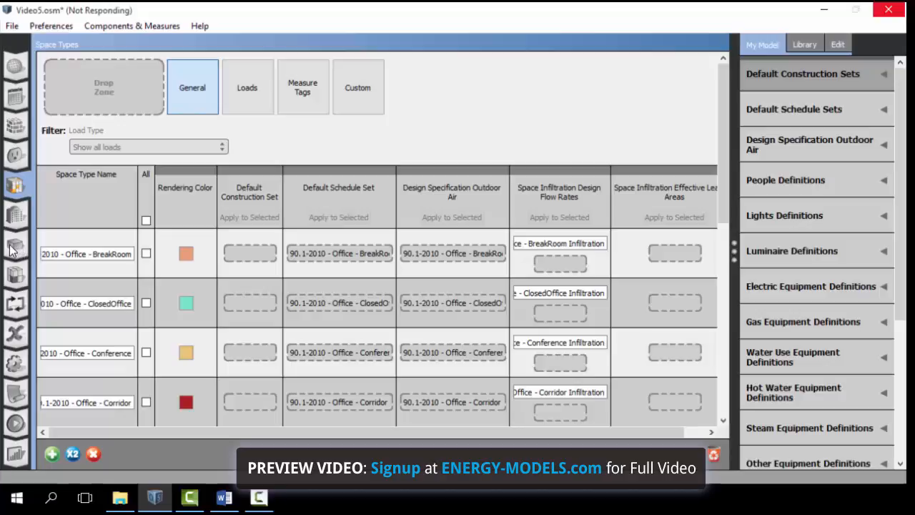
Step: Show the Spaces grid listing each space's story, thermal zone and space type
left_click(14, 246)
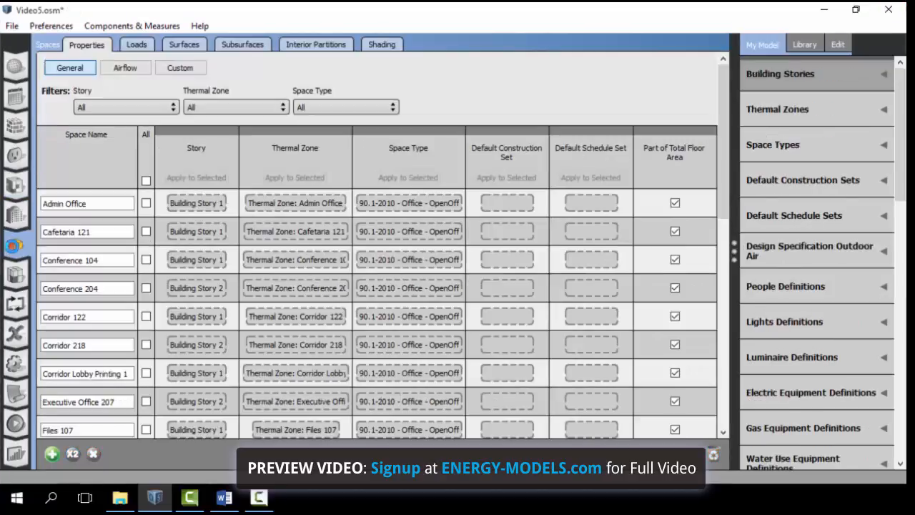
mouse_move(16, 246)
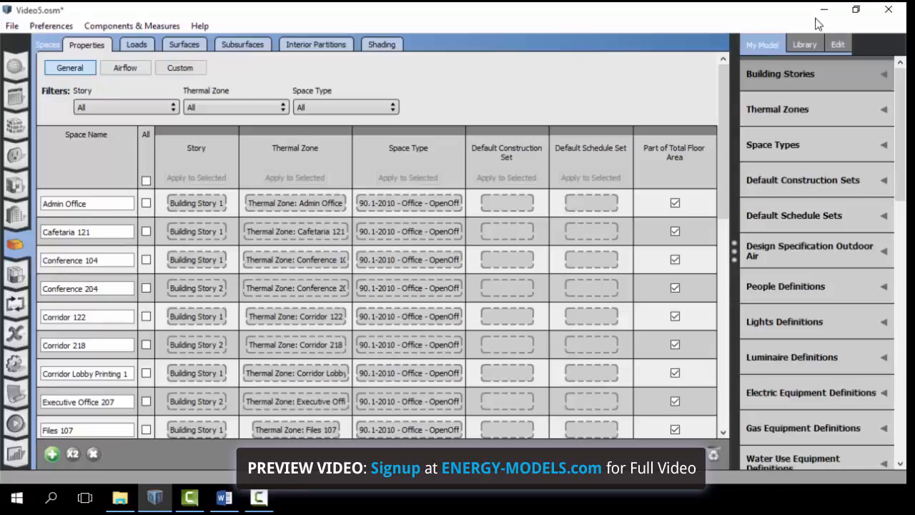
double_click(86, 203)
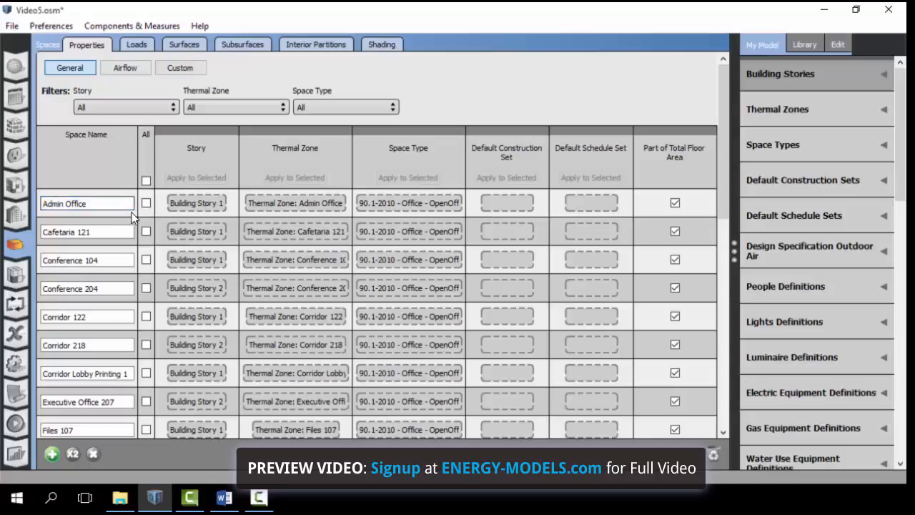
double_click(65, 203)
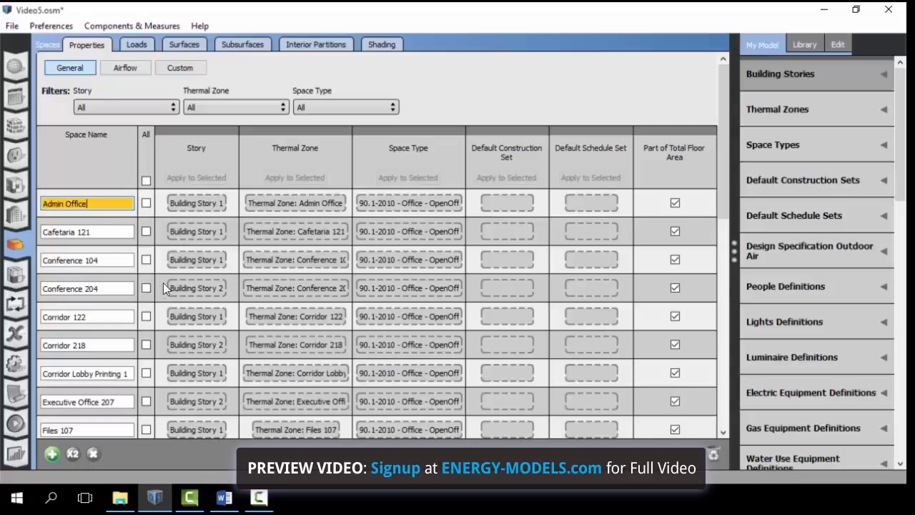
scroll("down", 3)
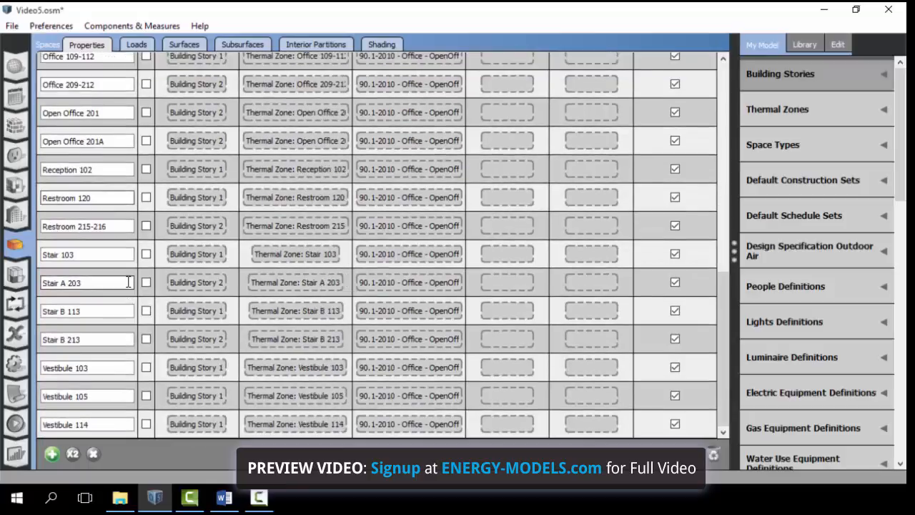
scroll("up", 3)
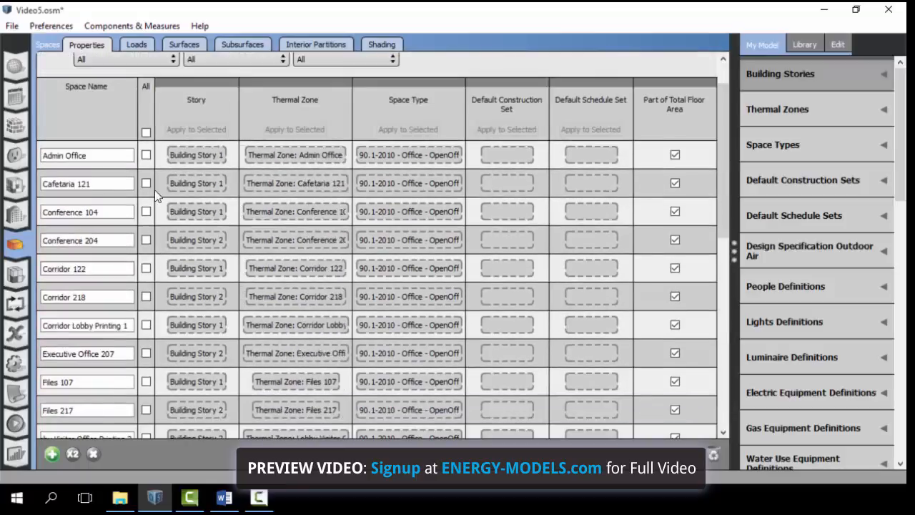
mouse_move(204, 160)
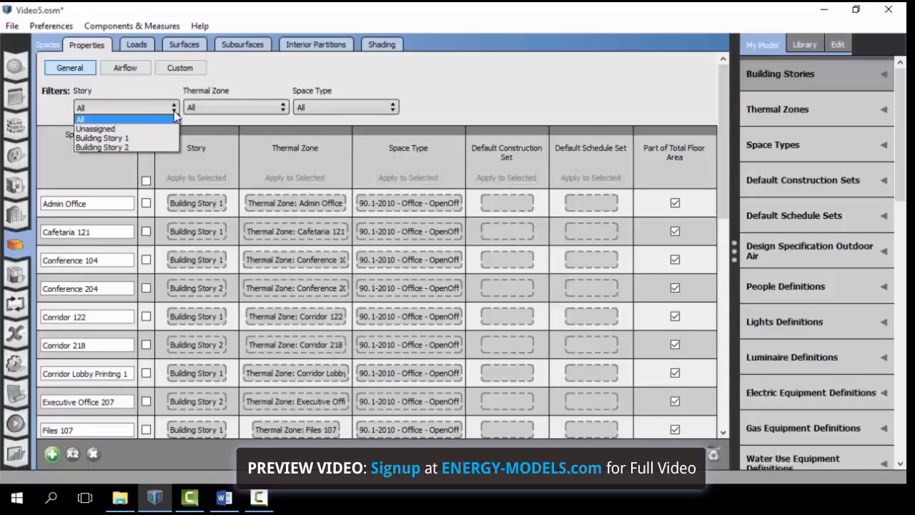
mouse_move(160, 126)
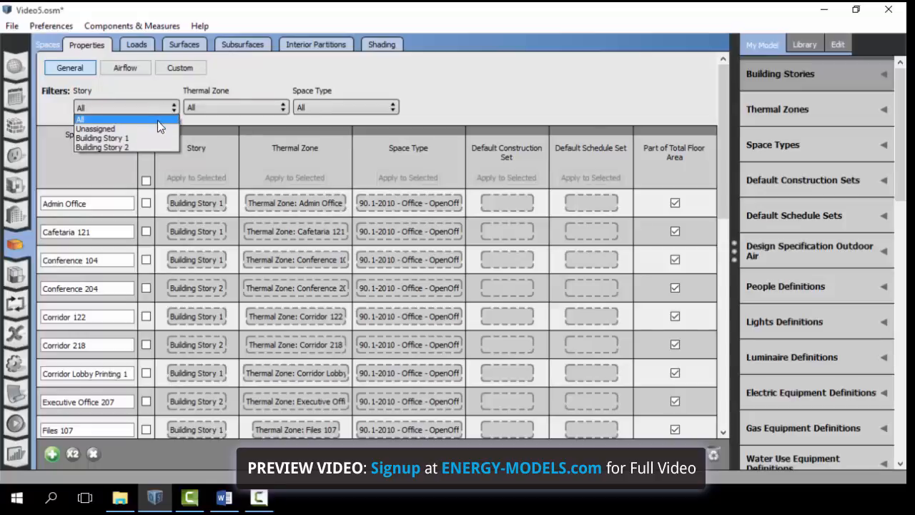
mouse_move(129, 129)
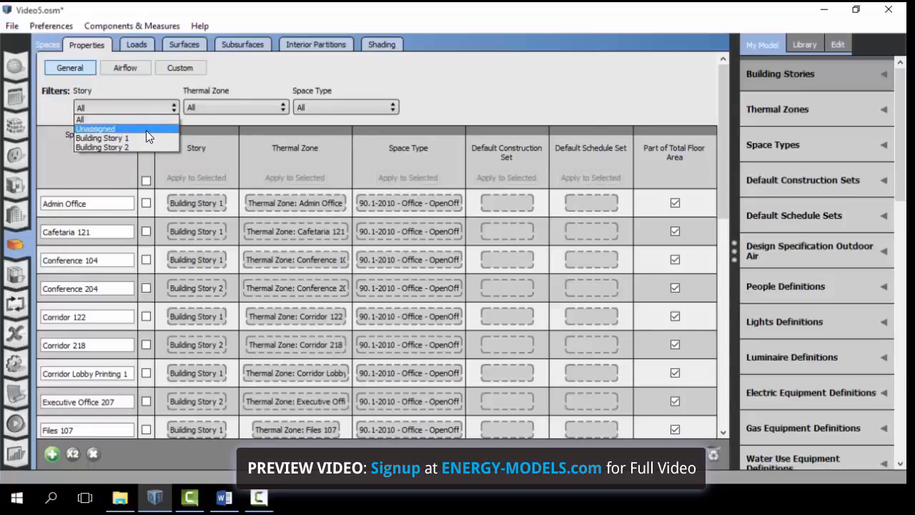
Step: Filter the Spaces grid by Story to Building Story 1
left_click(102, 137)
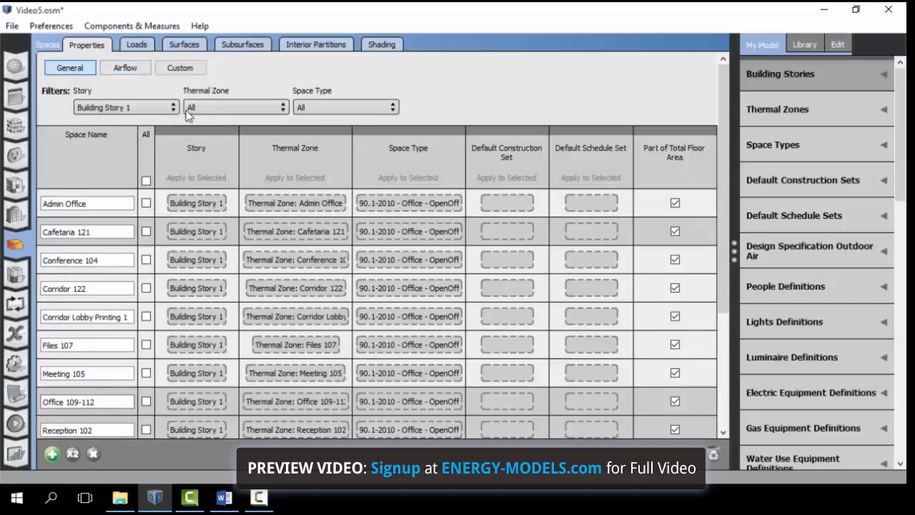